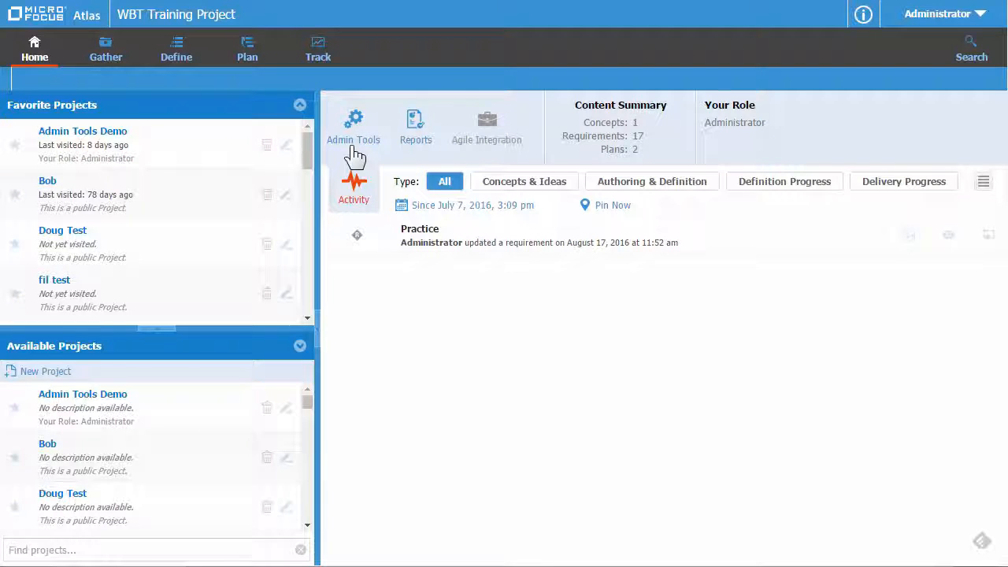
Open Administrator Tools for the WBT Training Project from the Home page.
{"action": "left_click", "coordinate": [353, 126]}
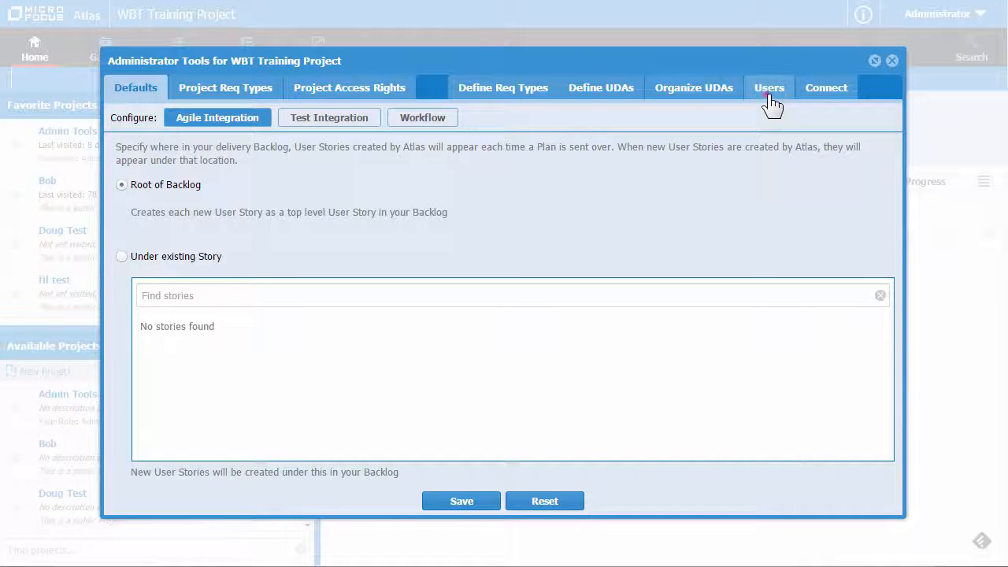
Show the project's existing users: Administrator, antony, don test user and markku.
{"action": "left_click", "coordinate": [769, 89]}
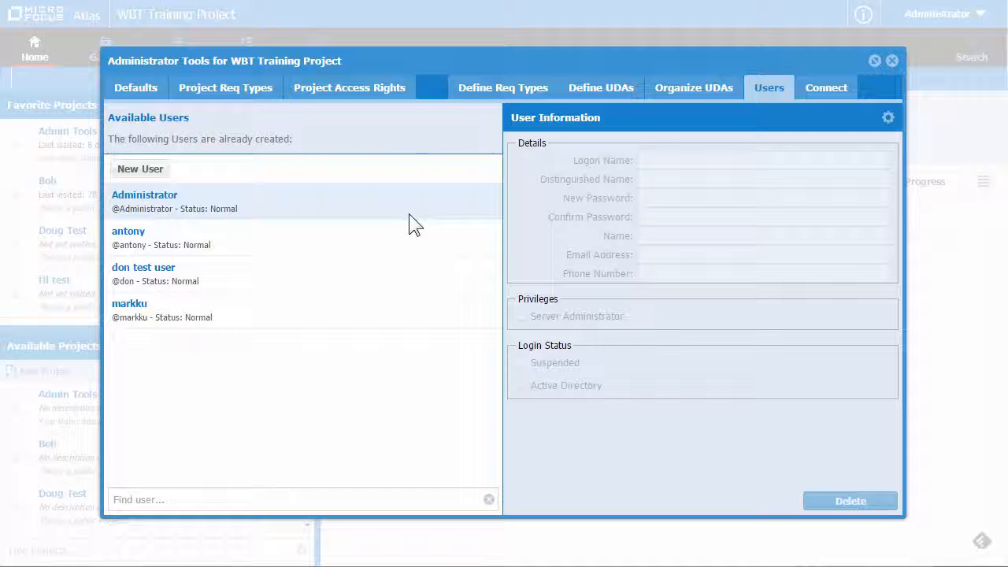
{"action": "mouse_move", "coordinate": [425, 224]}
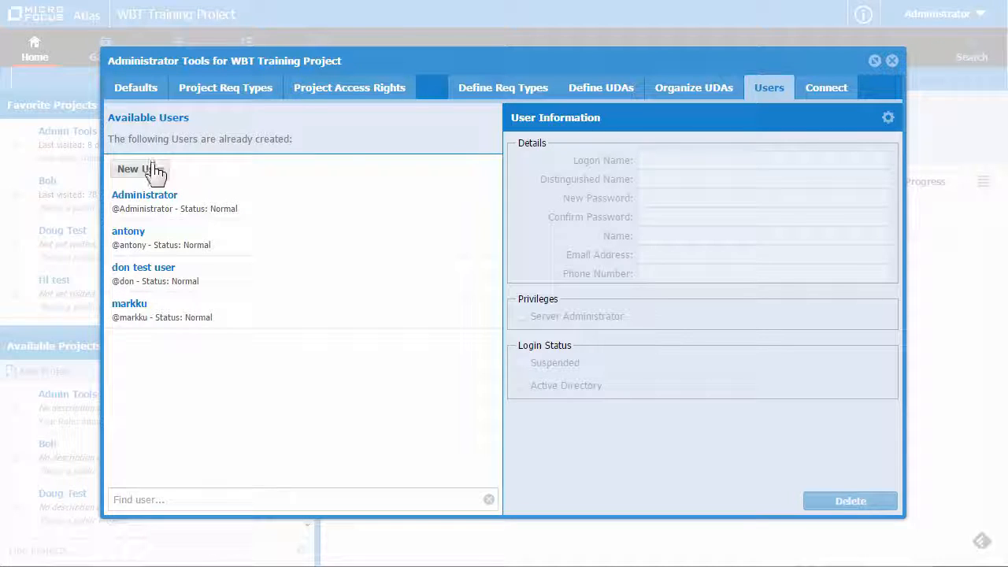
{"action": "left_click", "coordinate": [140, 169]}
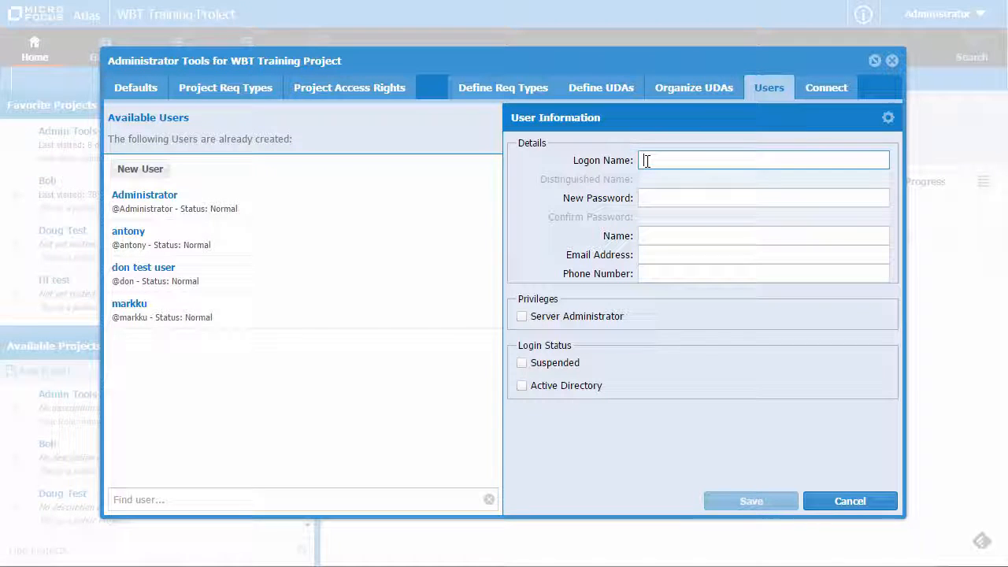
{"action": "type", "text": "NewUser"}
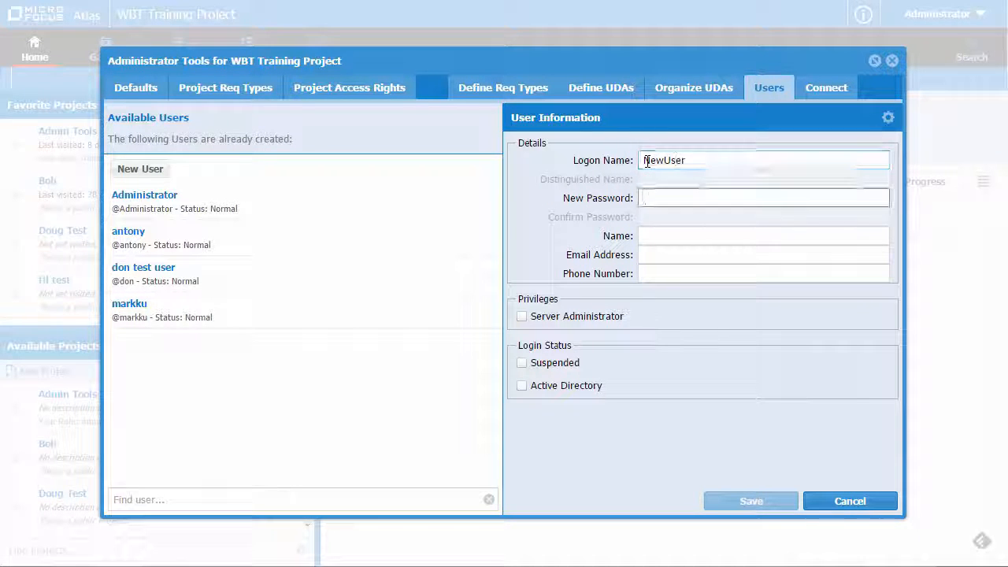
{"action": "type", "text": "newuser@a"}
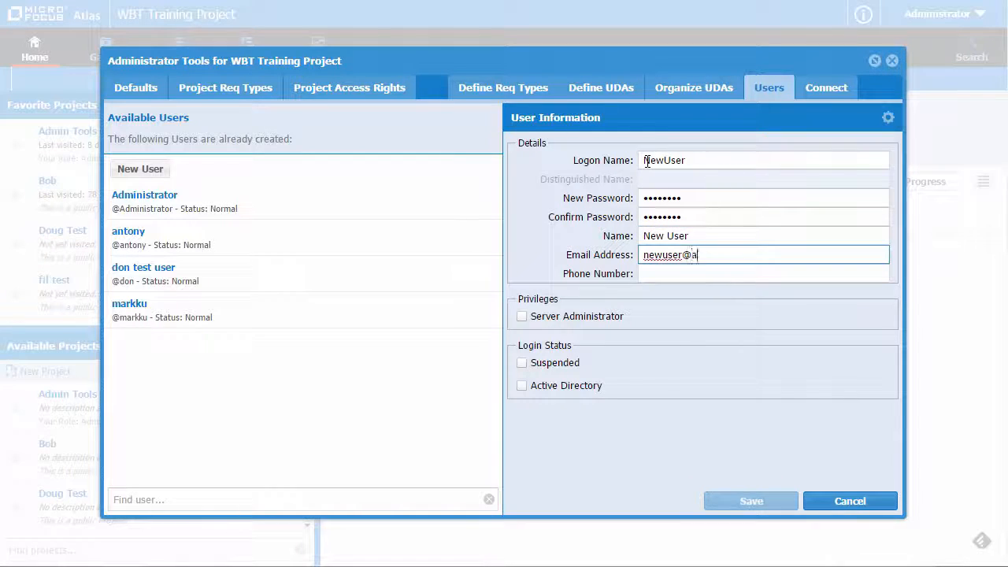
{"action": "type", "text": "555-555-5555"}
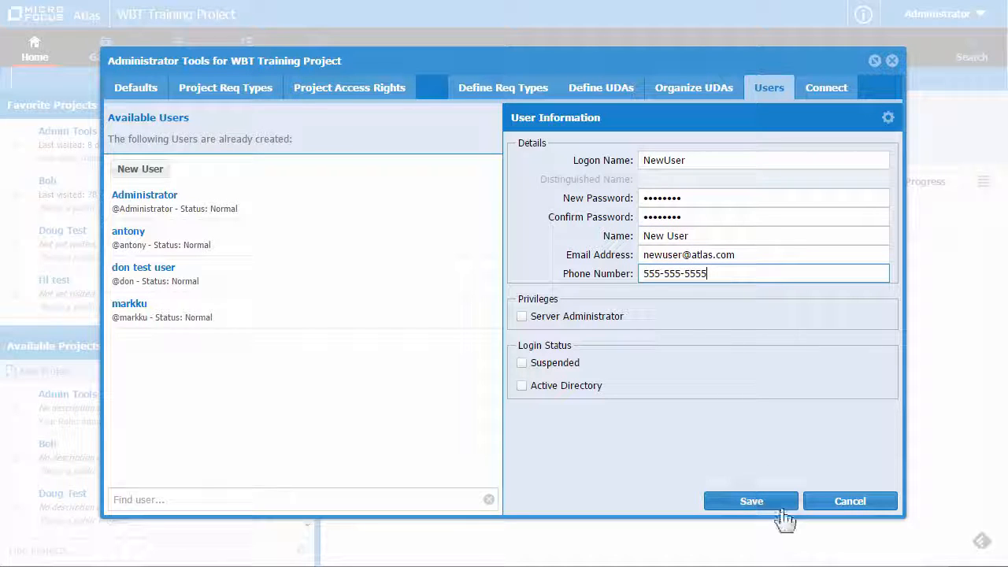
{"action": "left_click", "coordinate": [750, 500]}
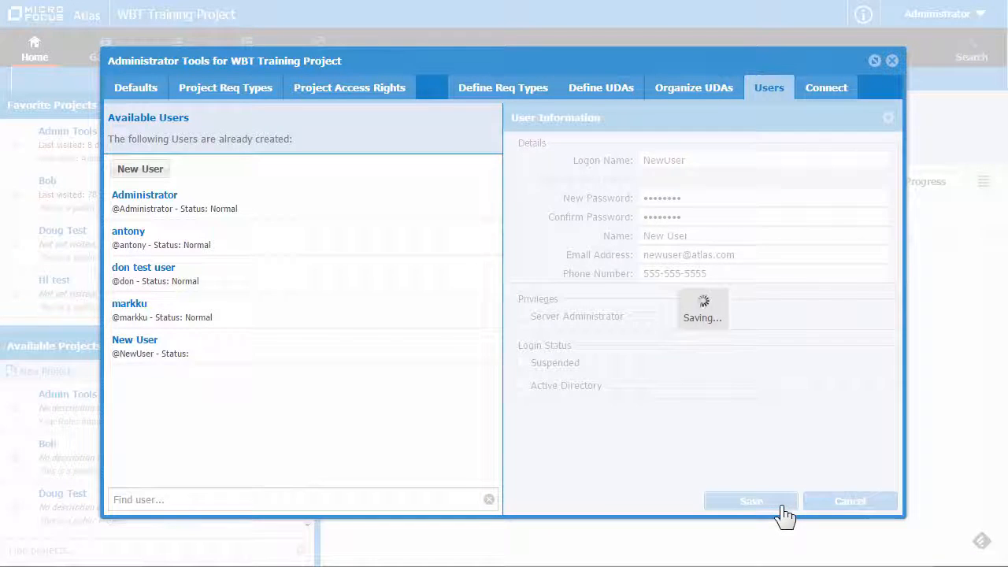
{"action": "left_click", "coordinate": [749, 501]}
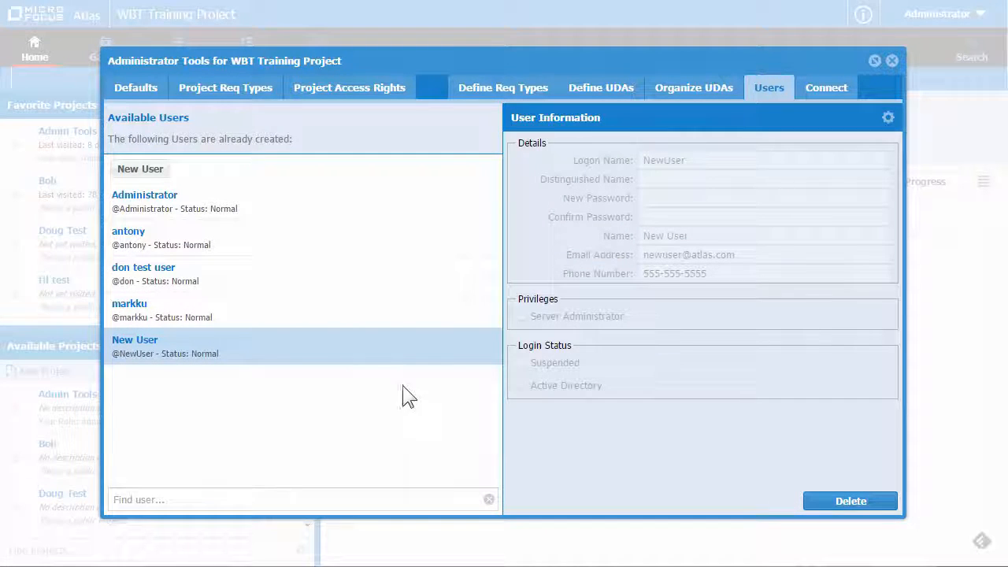